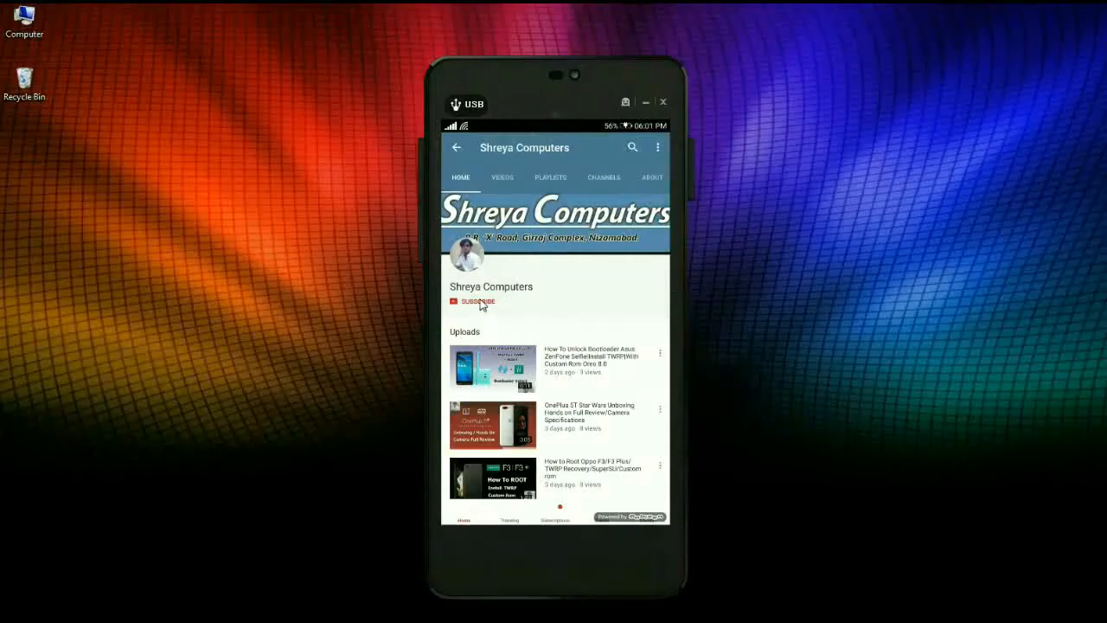
Subscribe to the Shreya Computers channel and turn on the notification bell
{"action": "left_click", "coordinate": [475, 302]}
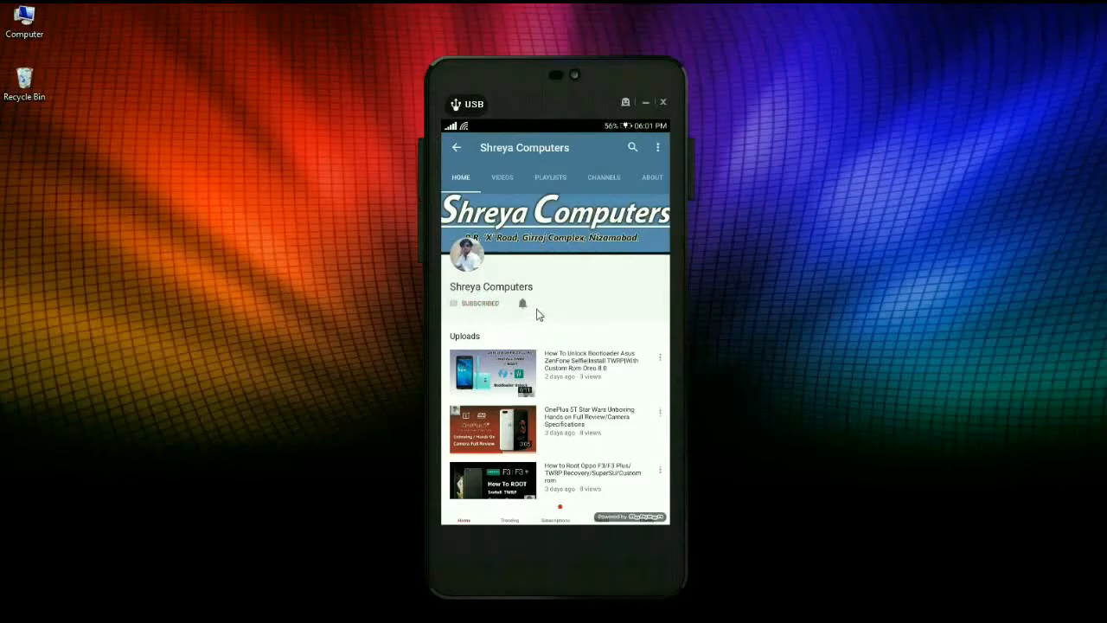
{"action": "left_click", "coordinate": [523, 302]}
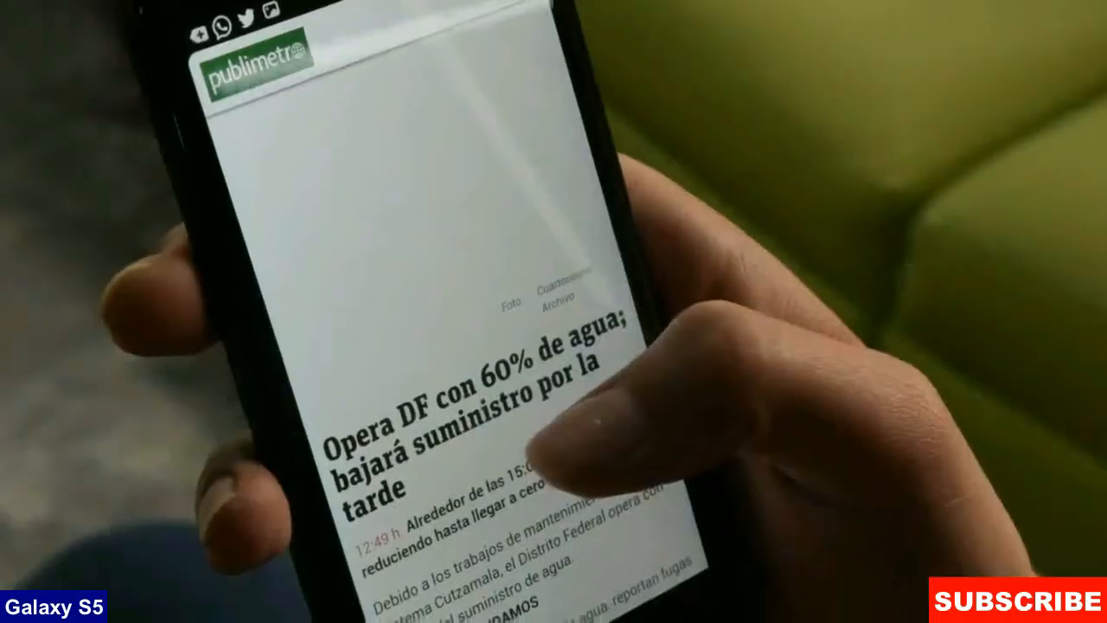
Scroll through the guide while the Galaxy S5 boots into TWRP 3.2.1-0 recovery
{"action": "scroll", "scroll_direction": "down", "scroll_amount": 3}
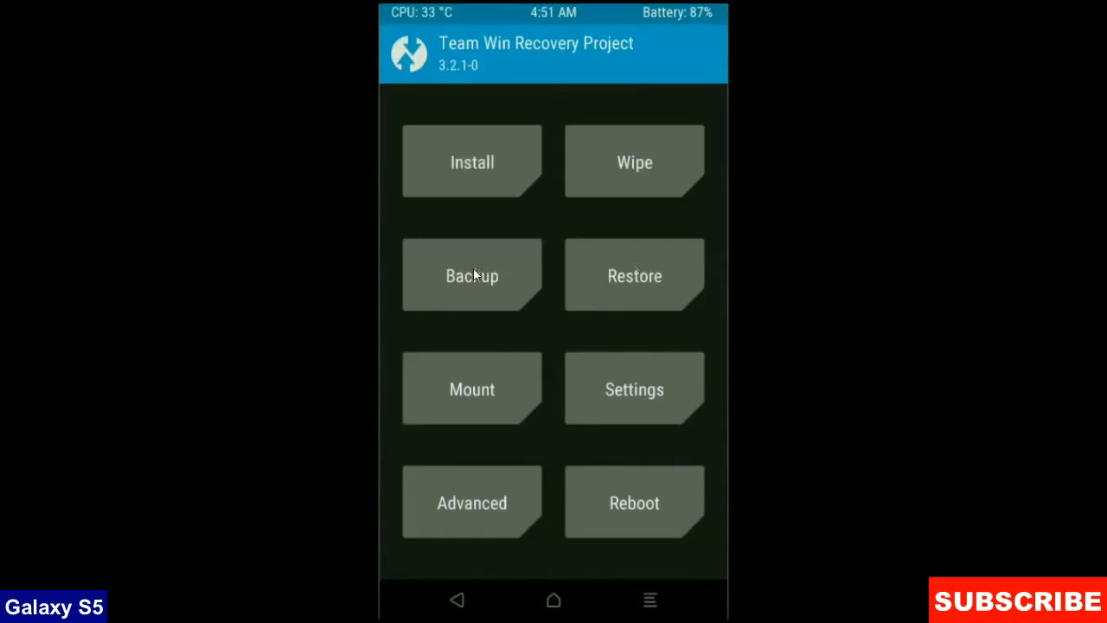
Back up the checked Boot, Recovery, System, Data and Modem partitions to micro SD
{"action": "left_click", "coordinate": [471, 275]}
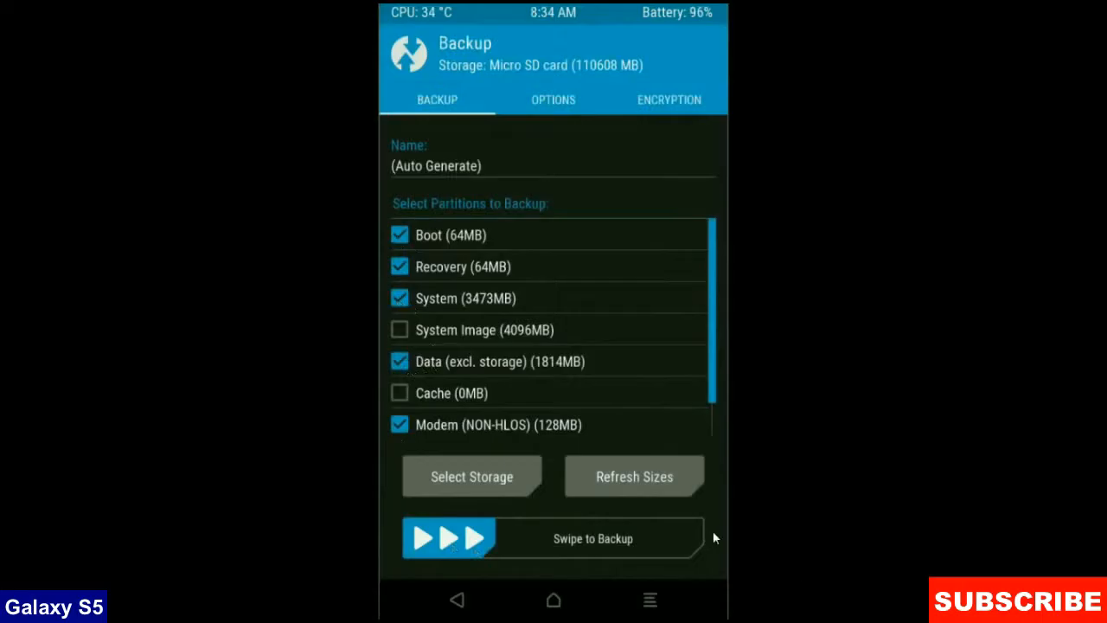
{"action": "left_click_drag", "start_coordinate": [450, 538], "coordinate": [657, 538]}
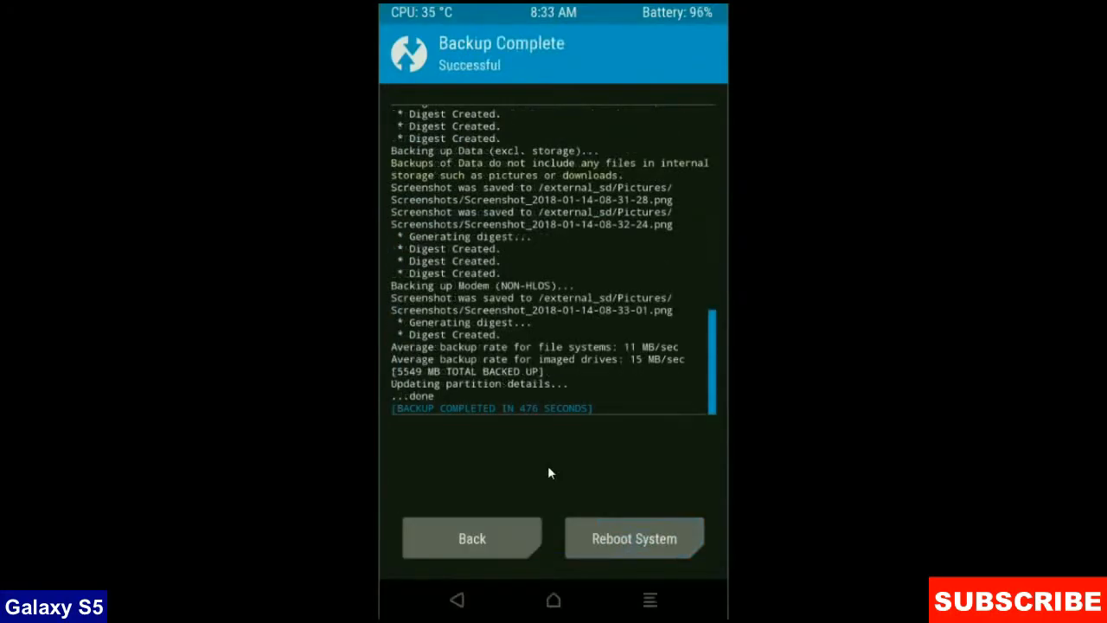
{"action": "mouse_move", "coordinate": [471, 549]}
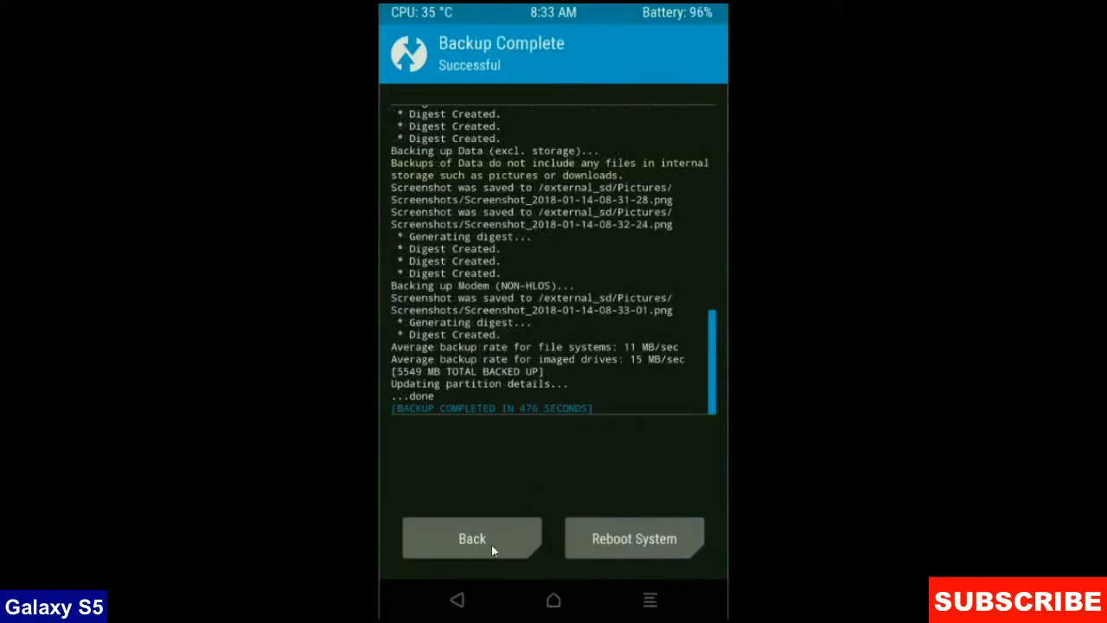
{"action": "mouse_move", "coordinate": [487, 547]}
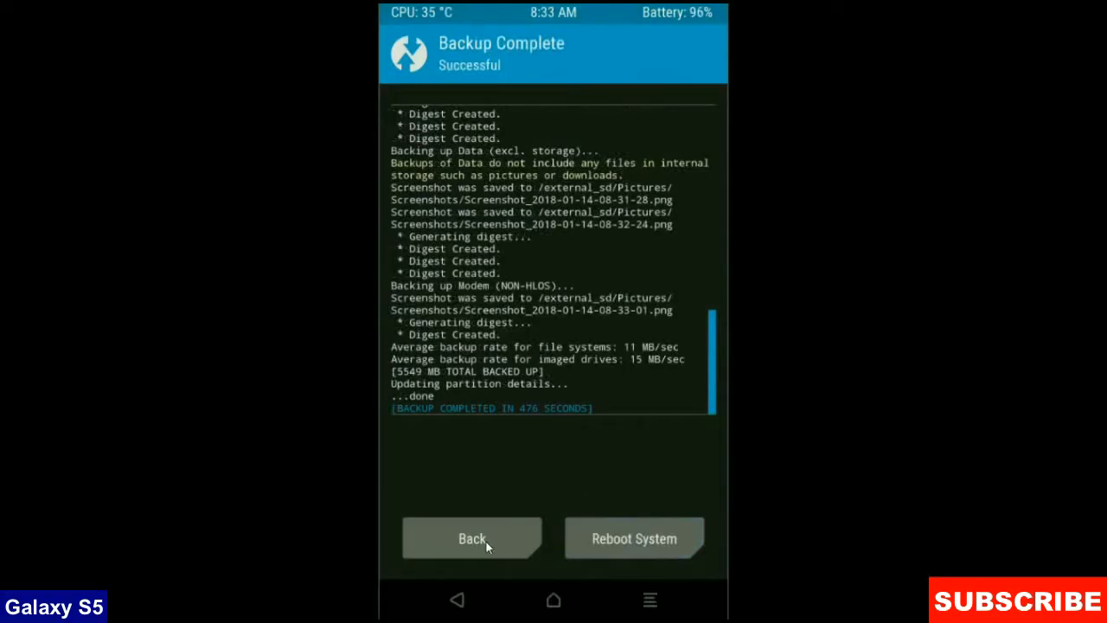
Run an Advanced Wipe of Dalvik/ART Cache, System, Data and Cache
{"action": "left_click", "coordinate": [471, 538]}
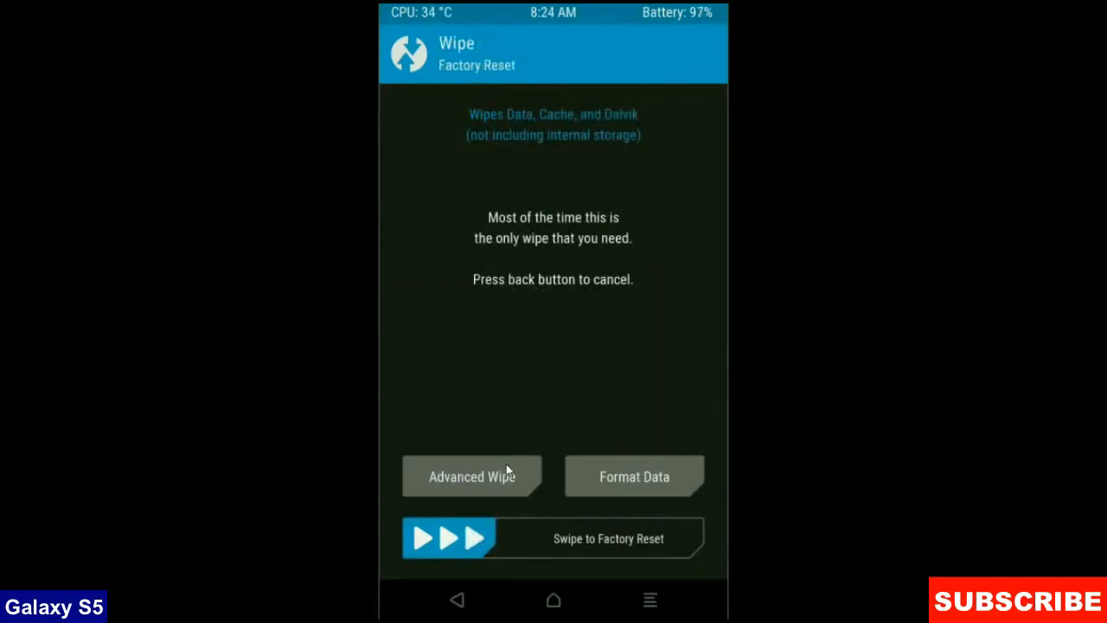
{"action": "left_click", "coordinate": [472, 476]}
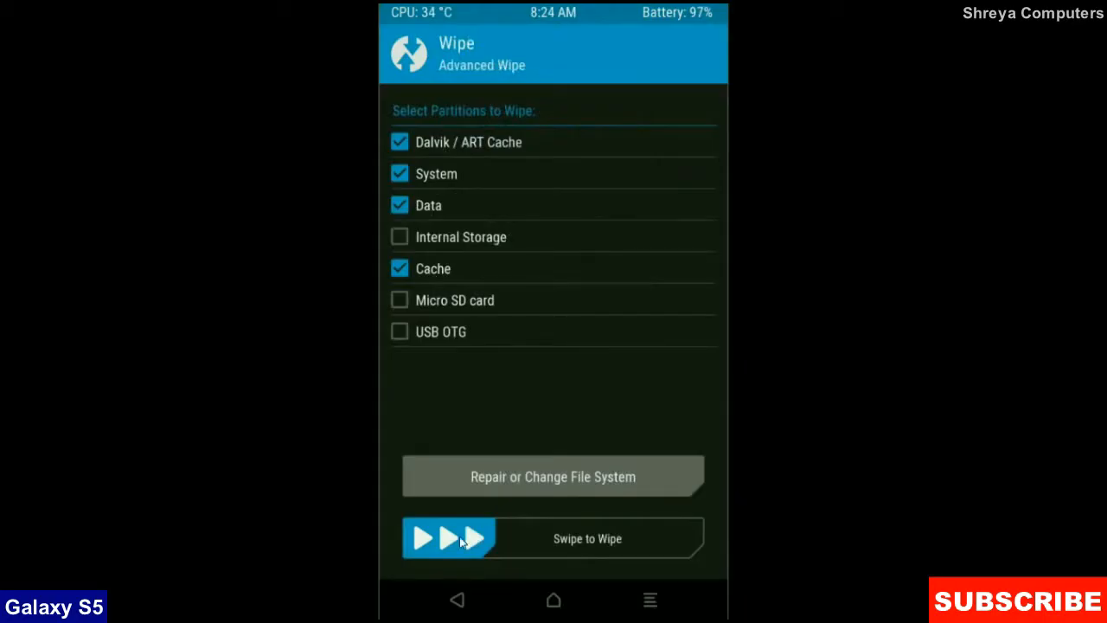
{"action": "left_click_drag", "start_coordinate": [450, 539], "coordinate": [640, 538]}
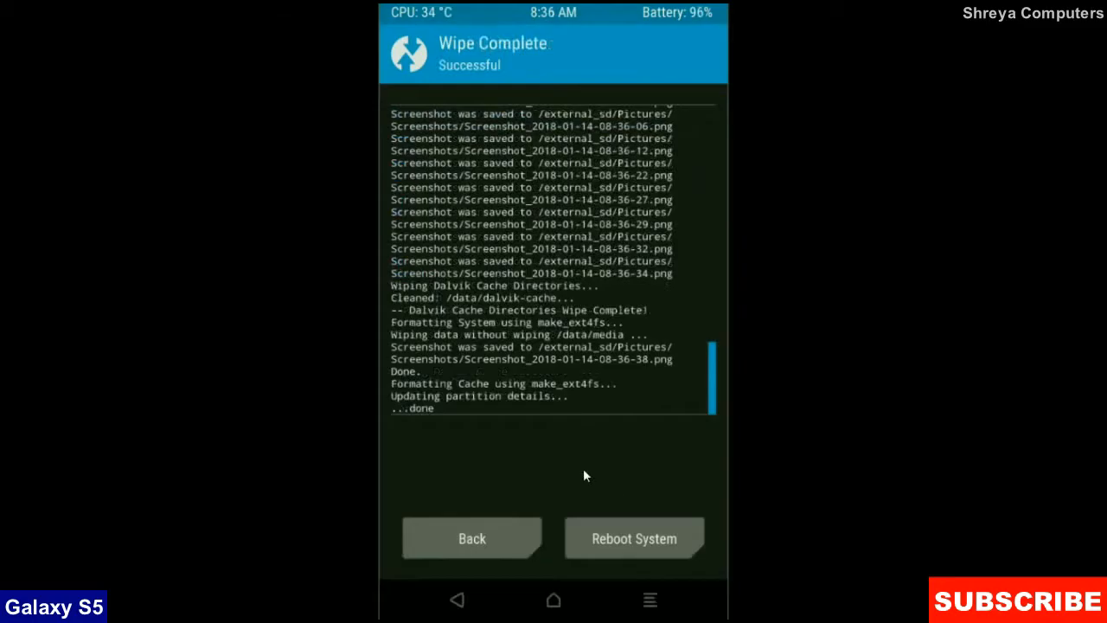
{"action": "mouse_move", "coordinate": [521, 494]}
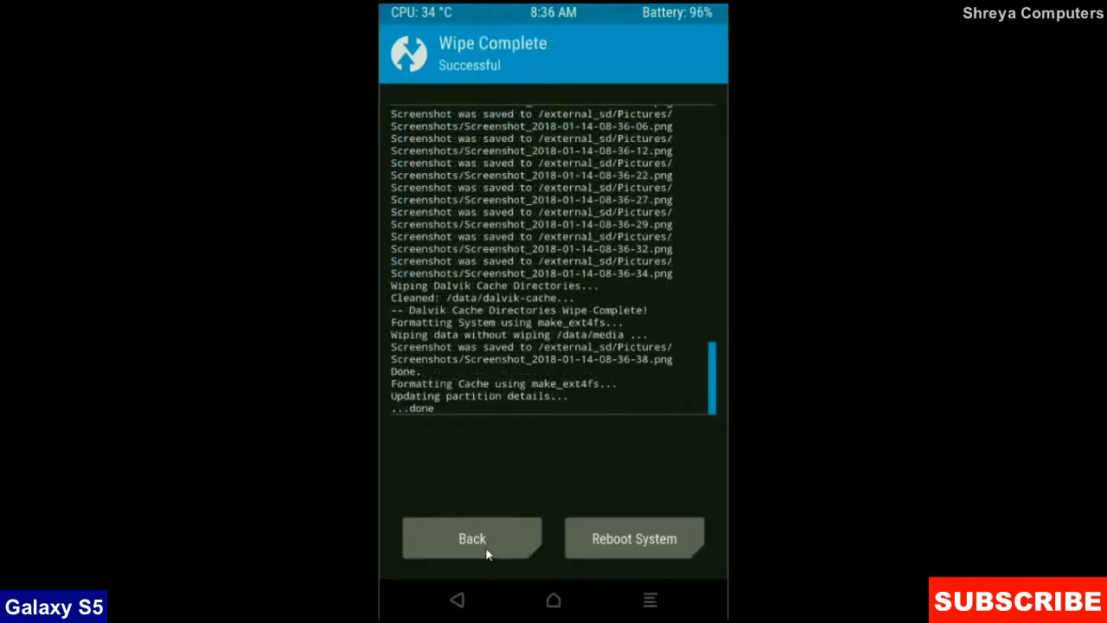
Select the Oreo 8.1 ROM zip and open_gapps 8.1 nano zip from /external_sd to install
{"action": "left_click", "coordinate": [472, 538]}
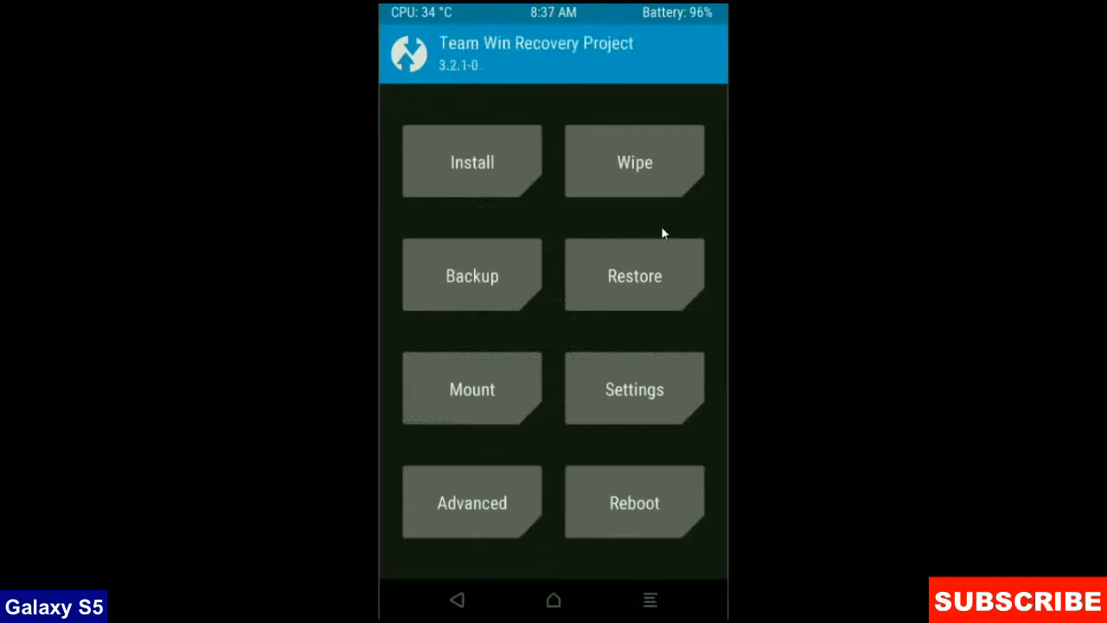
{"action": "mouse_move", "coordinate": [437, 166]}
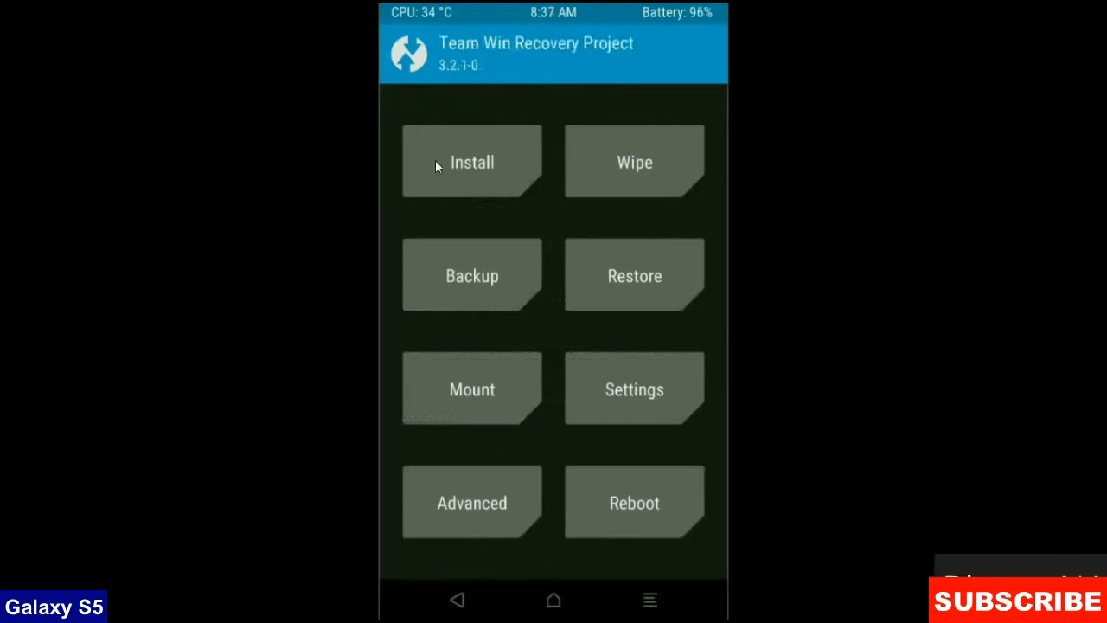
{"action": "left_click", "coordinate": [472, 161]}
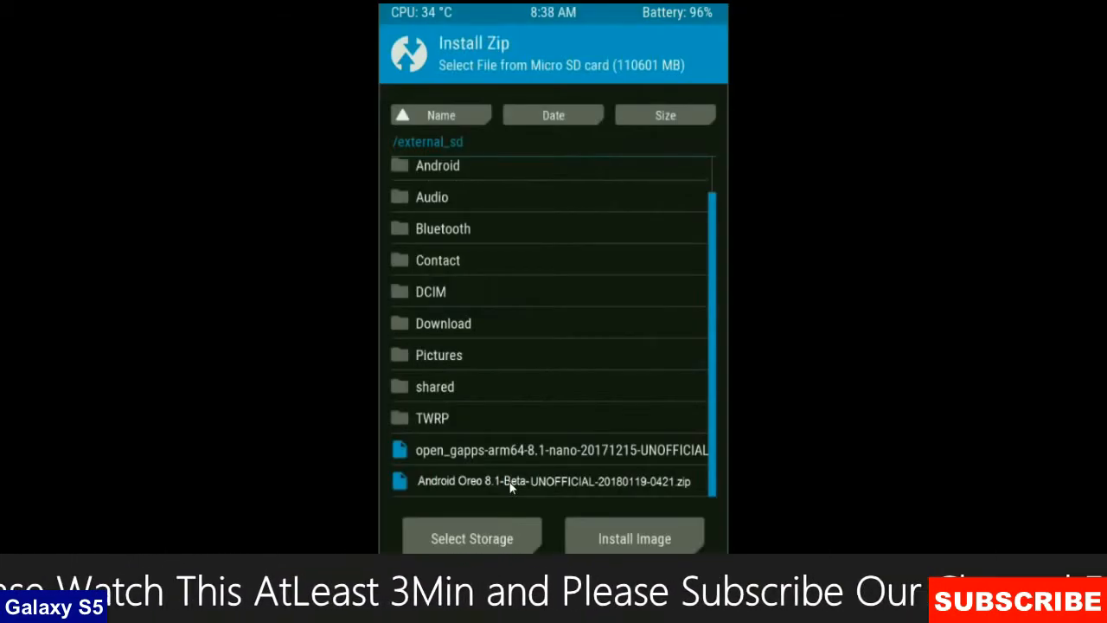
{"action": "left_click", "coordinate": [541, 481]}
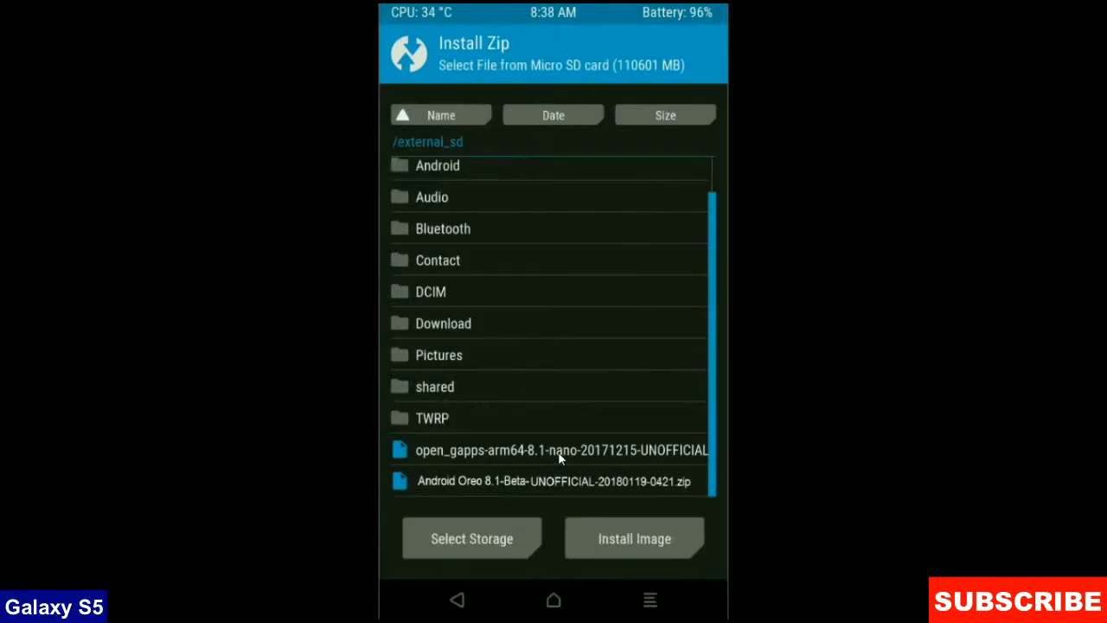
{"action": "mouse_move", "coordinate": [567, 456]}
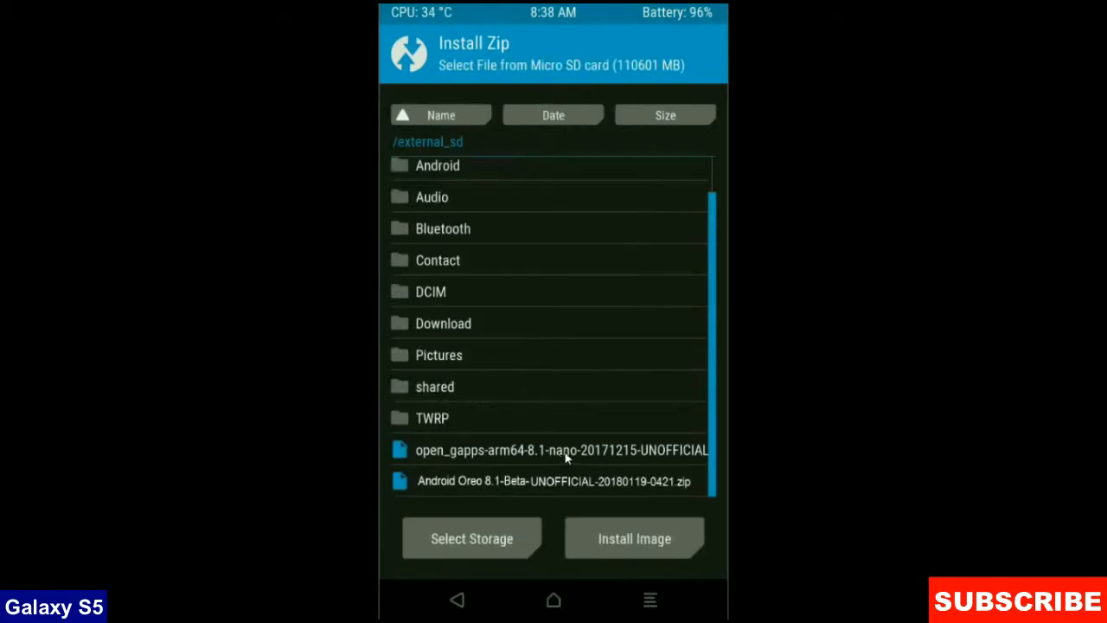
{"action": "left_click", "coordinate": [560, 450]}
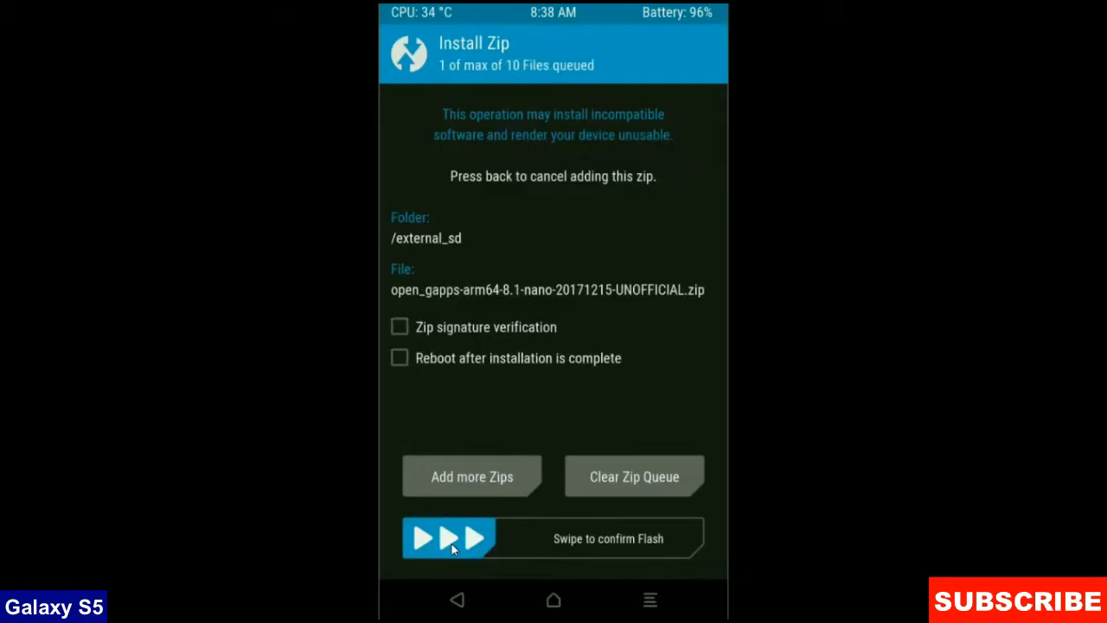
Flash the Oreo ROM and GApps zips, then wipe cache and Dalvik
{"action": "left_click_drag", "start_coordinate": [450, 539], "coordinate": [657, 538]}
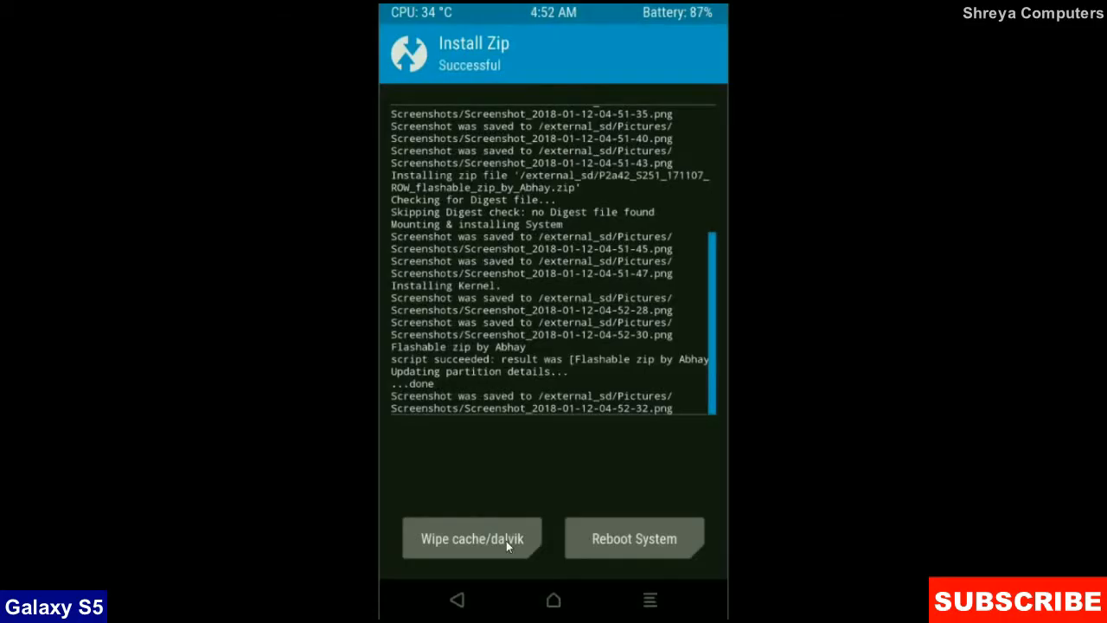
{"action": "left_click", "coordinate": [472, 539]}
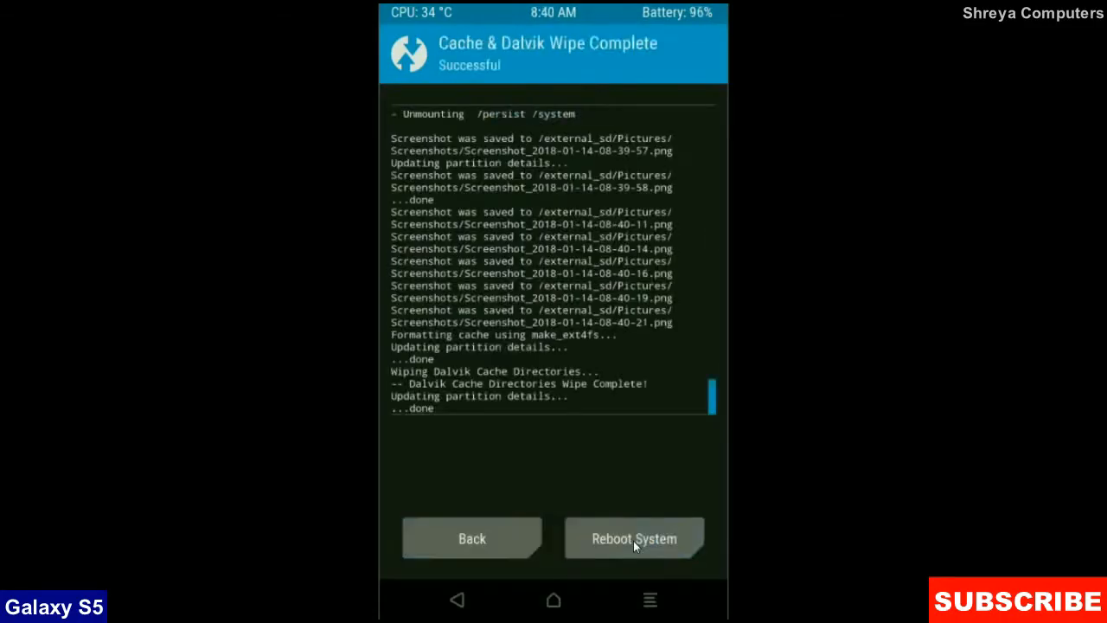
{"action": "mouse_move", "coordinate": [614, 474]}
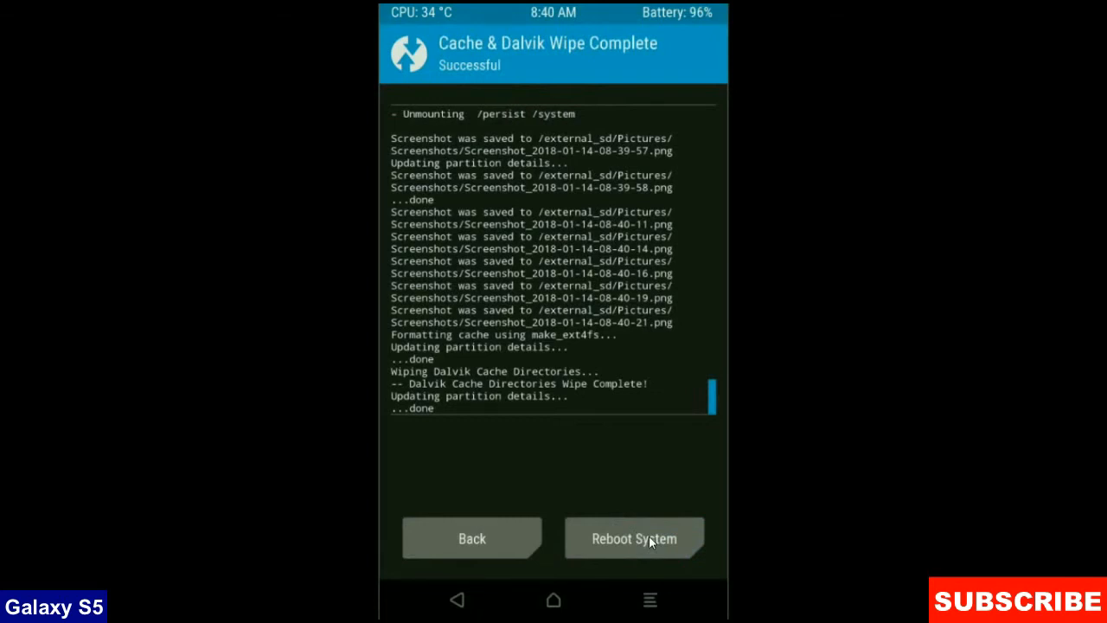
Reboot the phone from TWRP into the newly flashed Android Oreo system
{"action": "left_click", "coordinate": [634, 538]}
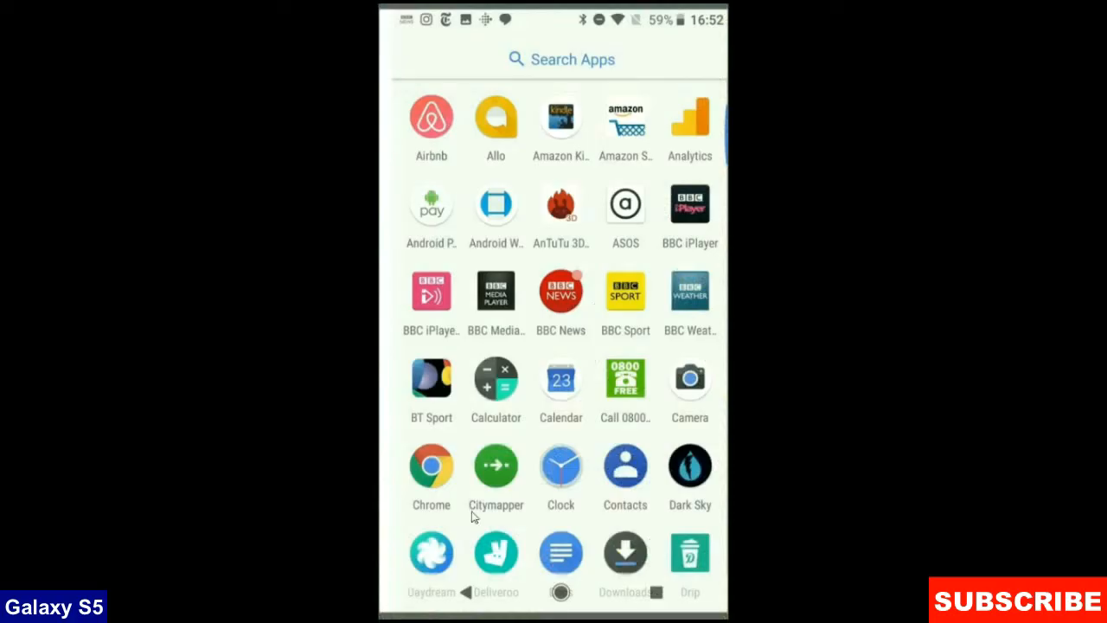
{"action": "mouse_move", "coordinate": [578, 290]}
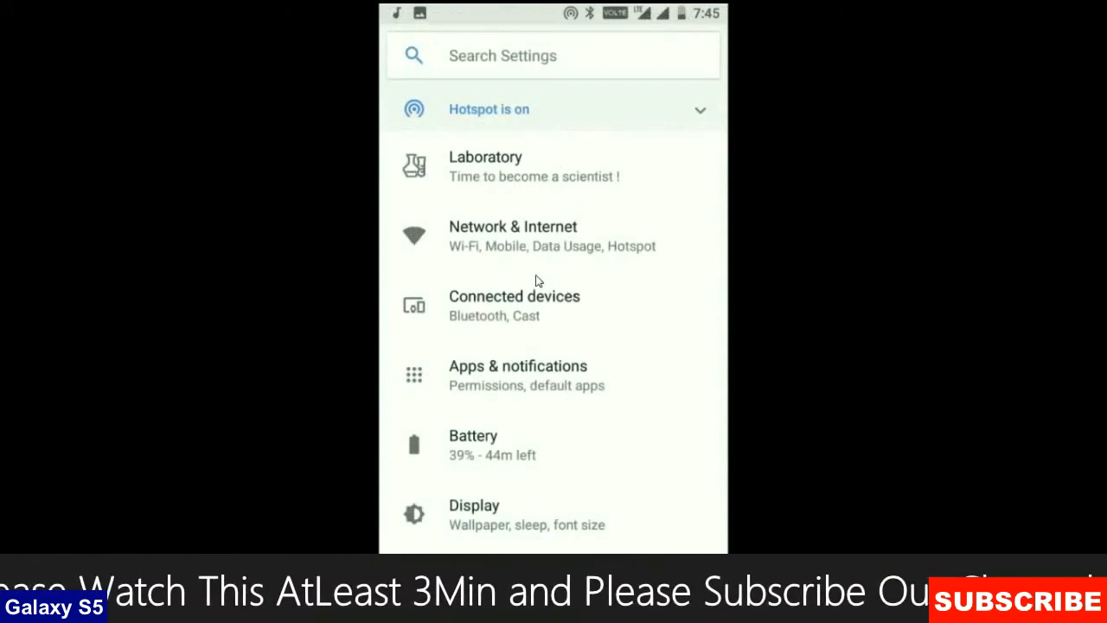
{"action": "left_click", "coordinate": [512, 236]}
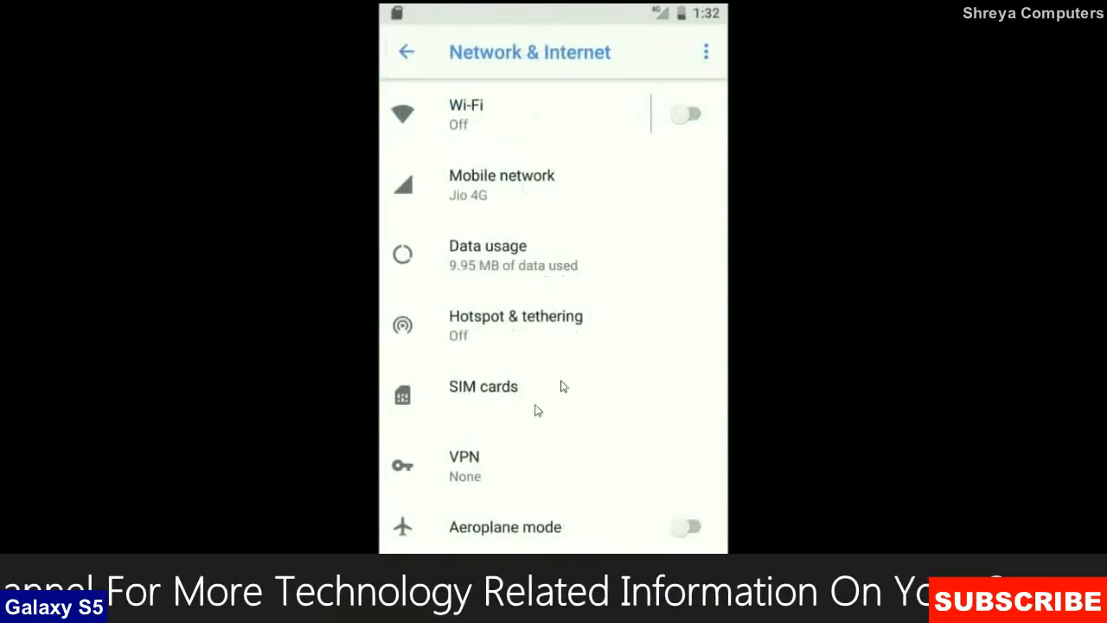
{"action": "mouse_move", "coordinate": [565, 415]}
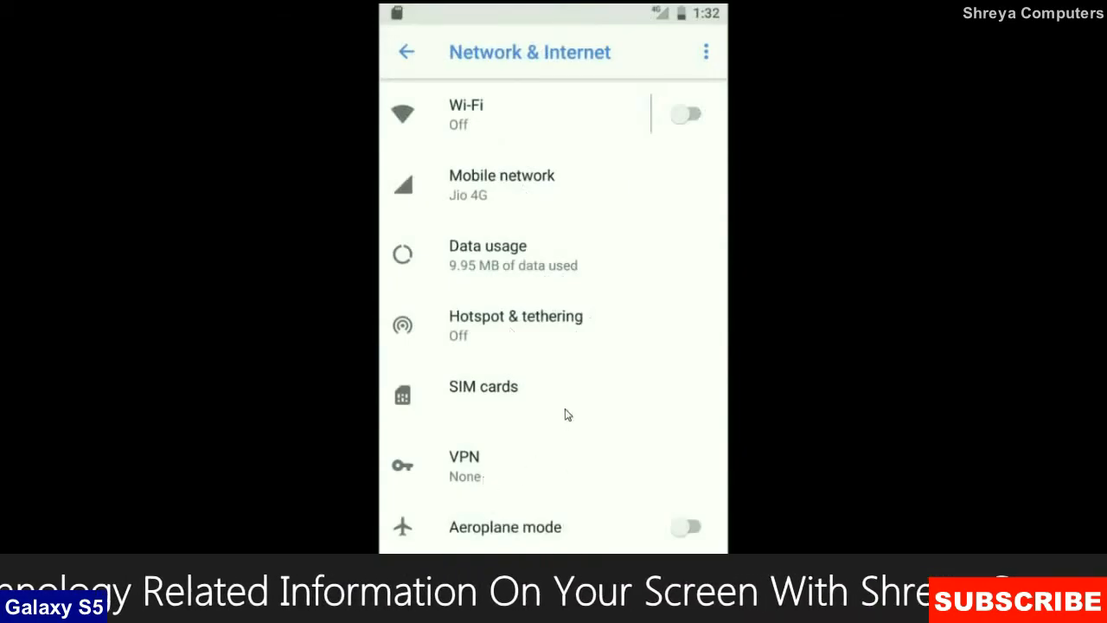
{"action": "left_click", "coordinate": [407, 51]}
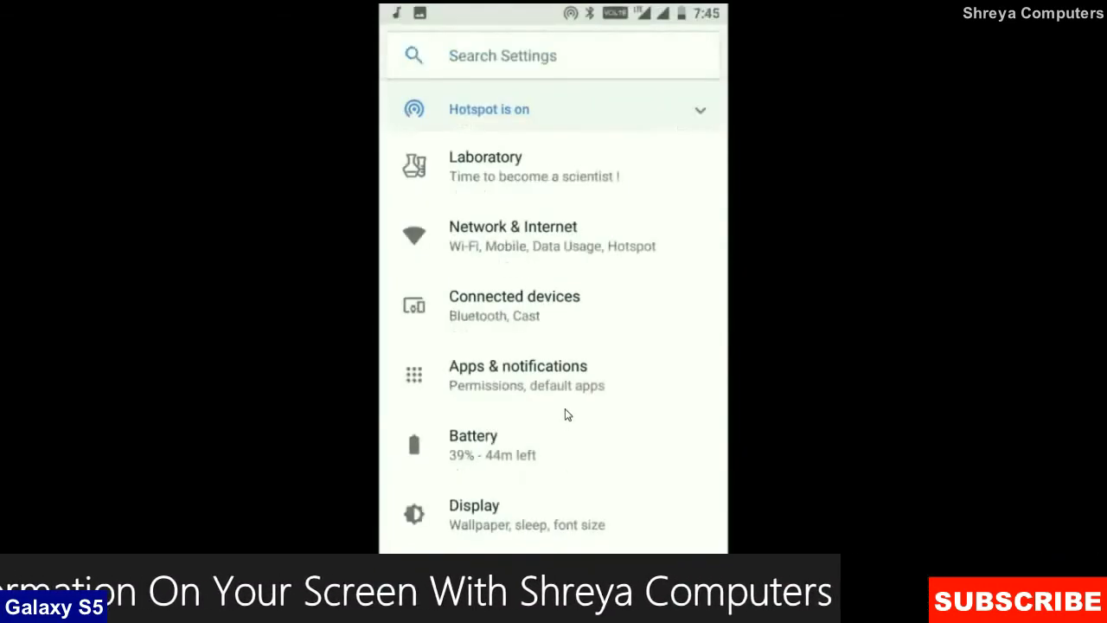
{"action": "left_click", "coordinate": [514, 305]}
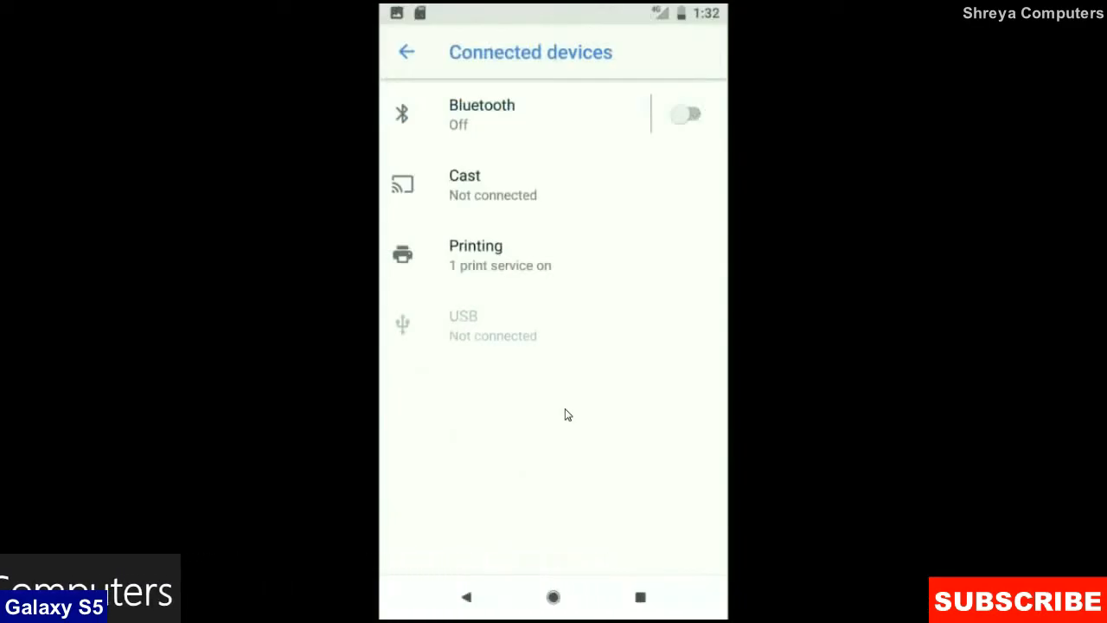
{"action": "left_click", "coordinate": [406, 51]}
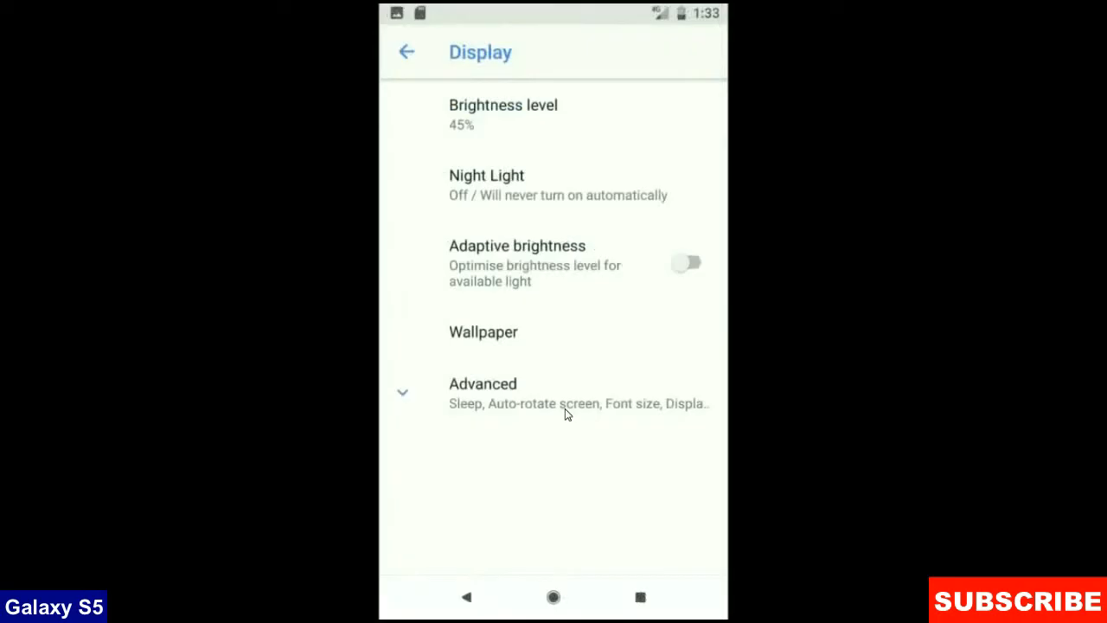
{"action": "left_click", "coordinate": [407, 52]}
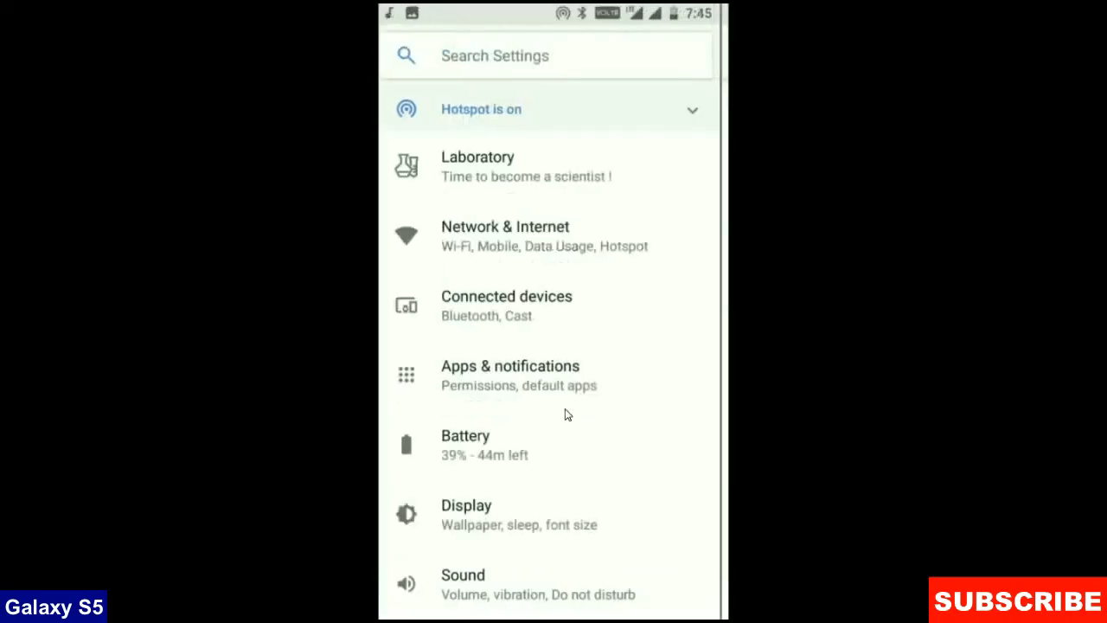